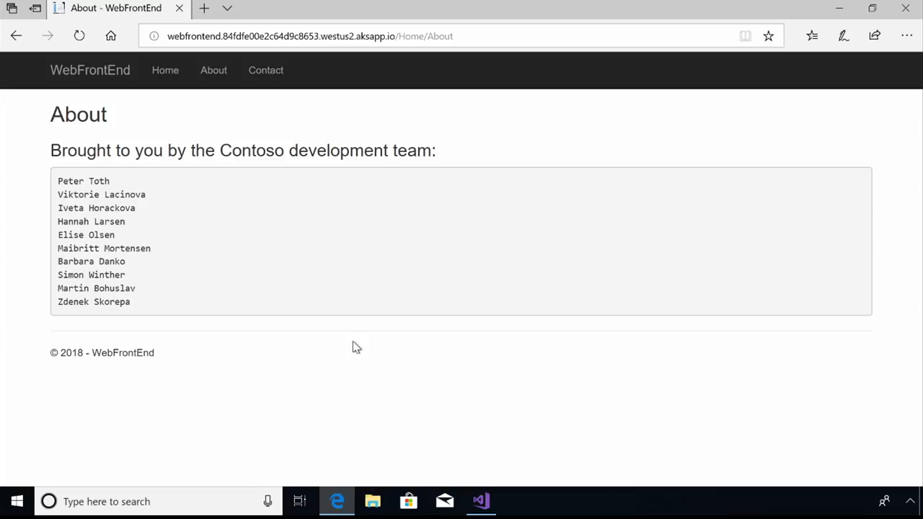
{"action": "mouse_move", "coordinate": [245, 205]}
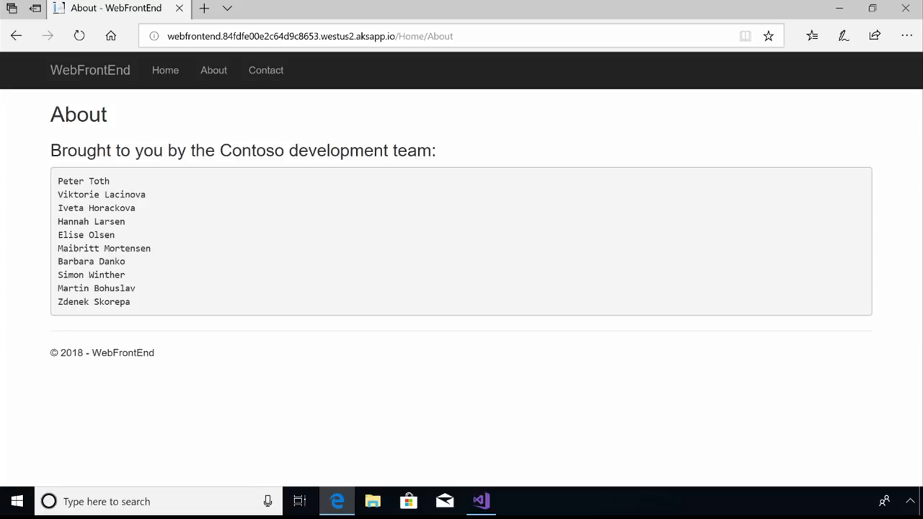
{"action": "mouse_move", "coordinate": [480, 502]}
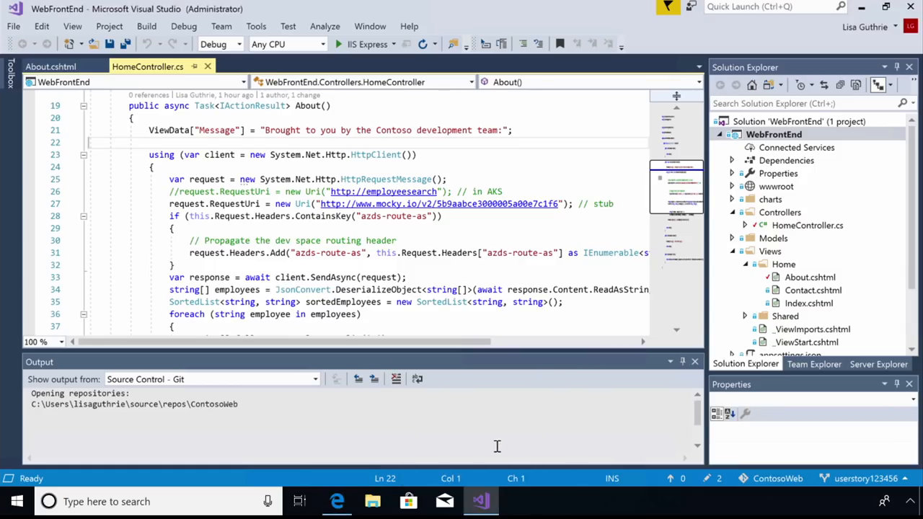
{"action": "mouse_move", "coordinate": [490, 322]}
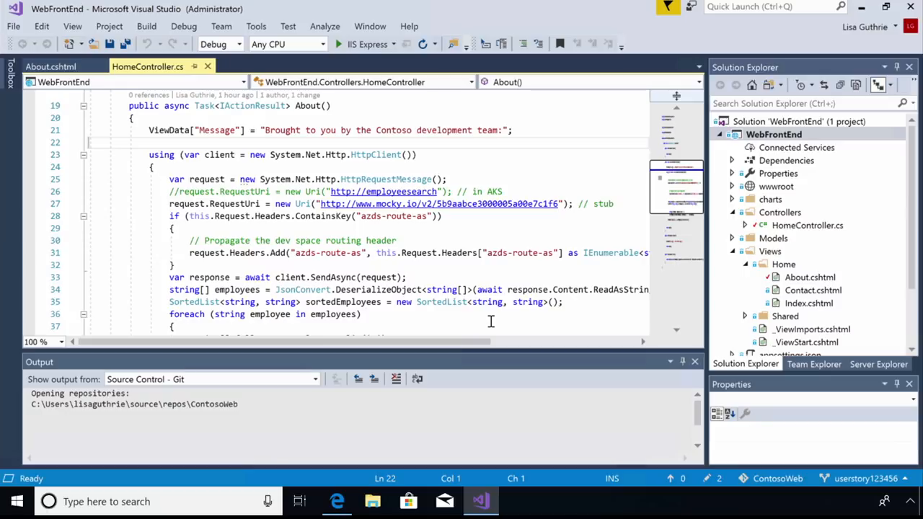
{"action": "mouse_move", "coordinate": [504, 217]}
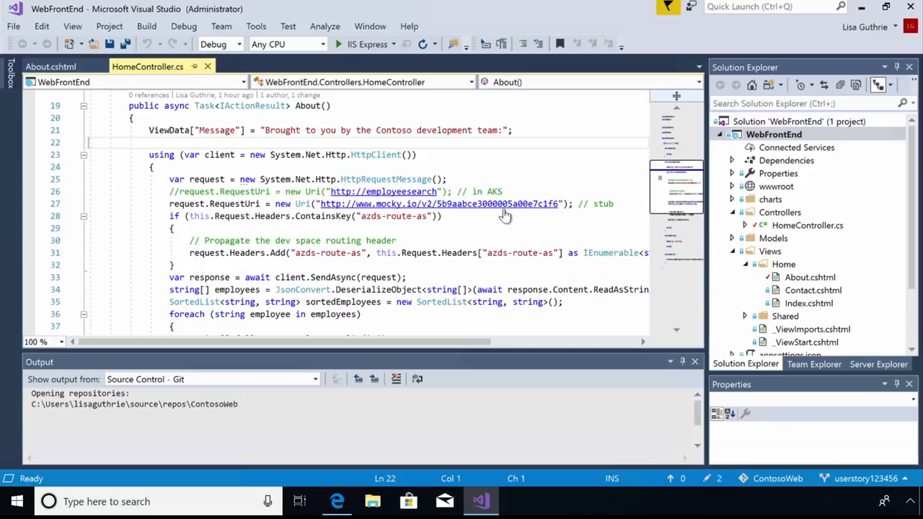
{"action": "mouse_move", "coordinate": [344, 482]}
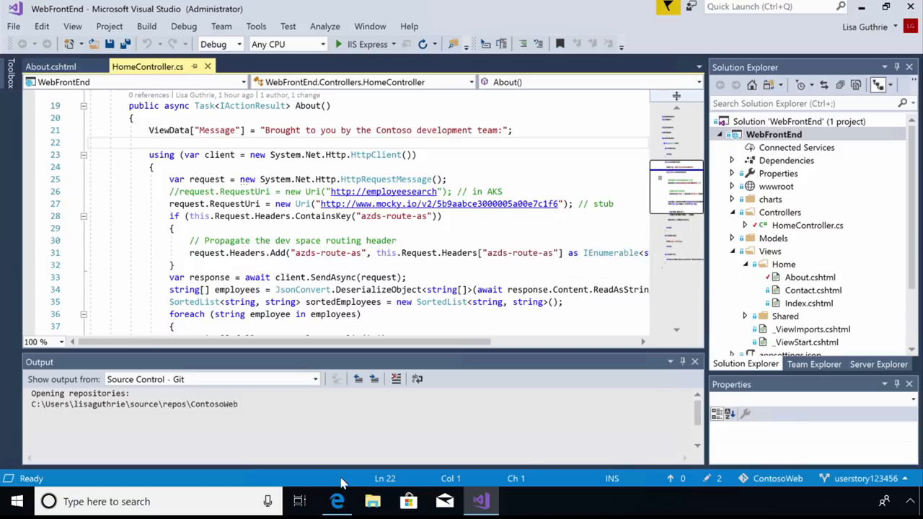
View the mocky.io stub URL's raw employee JSON in Edge and return to HomeController.cs.
{"action": "left_click", "coordinate": [338, 502]}
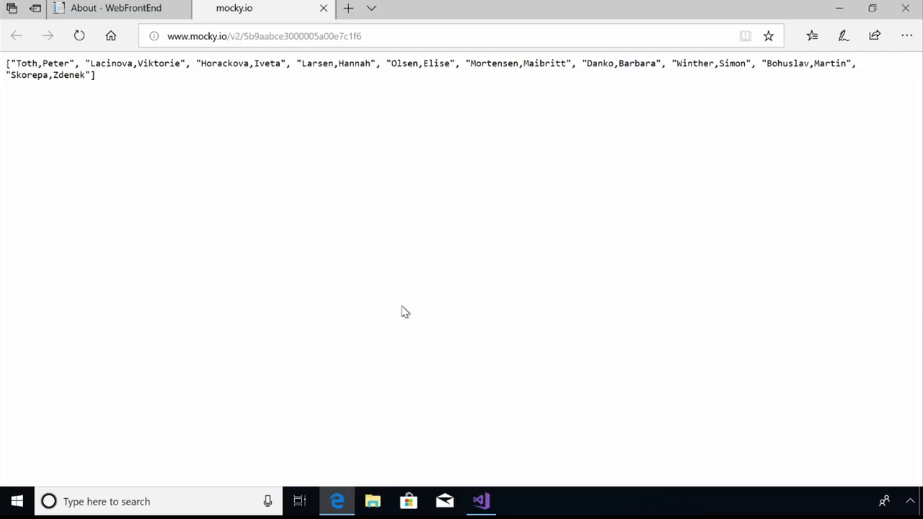
{"action": "mouse_move", "coordinate": [480, 502]}
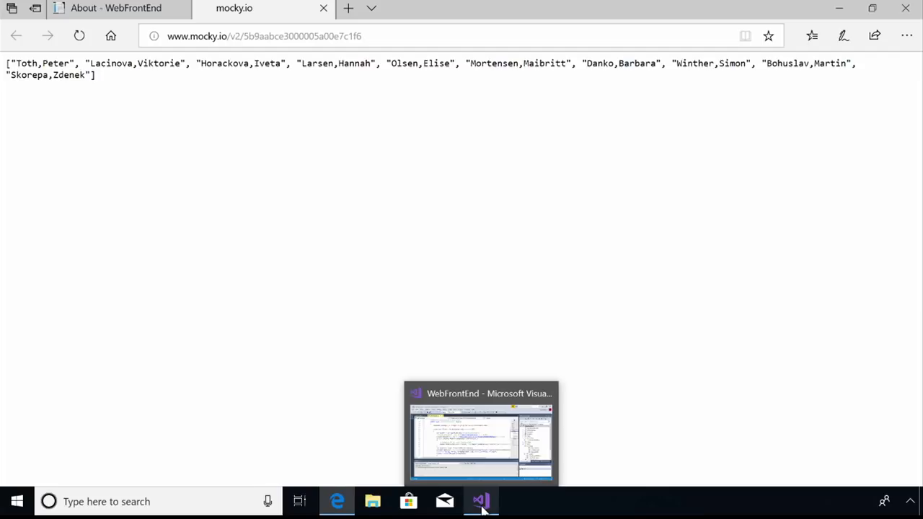
{"action": "left_click", "coordinate": [481, 501]}
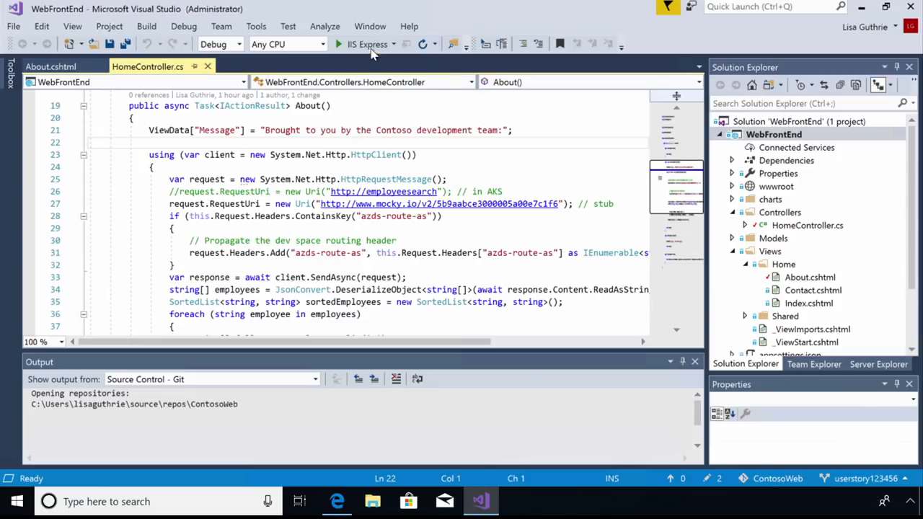
{"action": "left_click", "coordinate": [338, 43]}
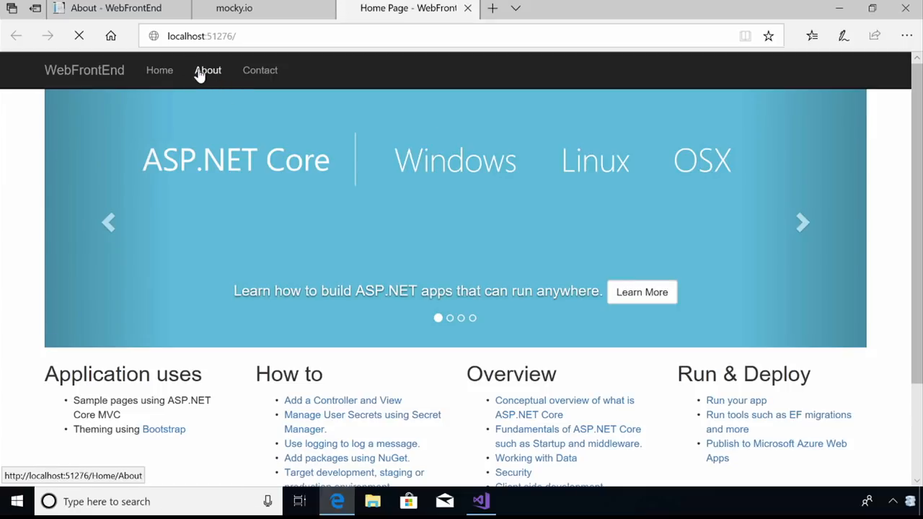
Show the local WebFrontEnd About page listing the ten stub team names.
{"action": "left_click", "coordinate": [207, 70]}
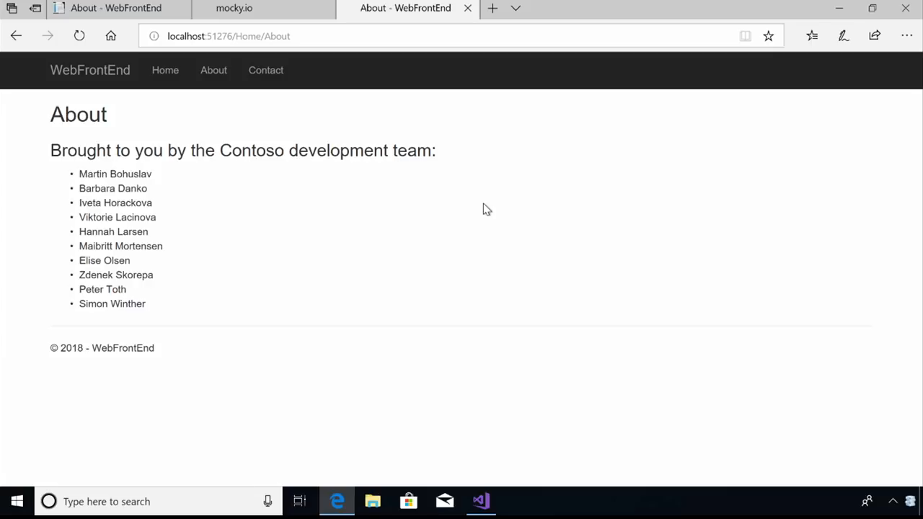
{"action": "mouse_move", "coordinate": [392, 209]}
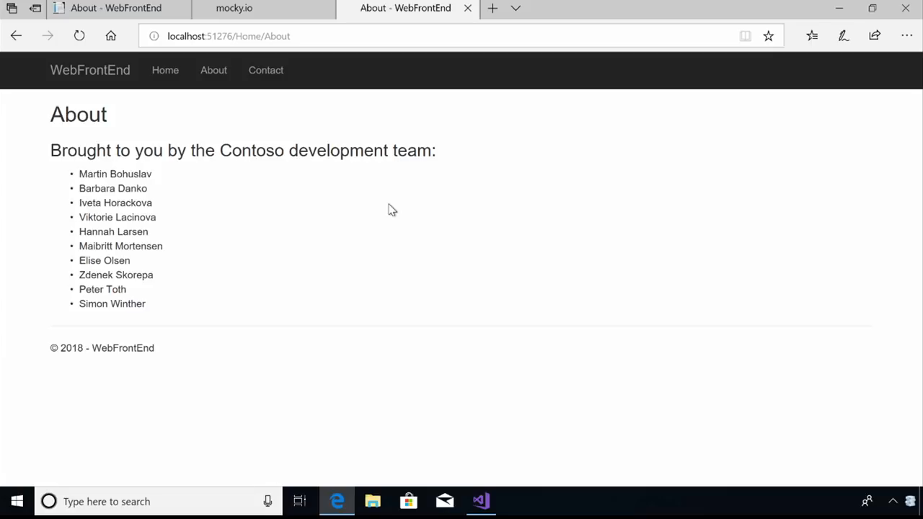
{"action": "mouse_move", "coordinate": [151, 193]}
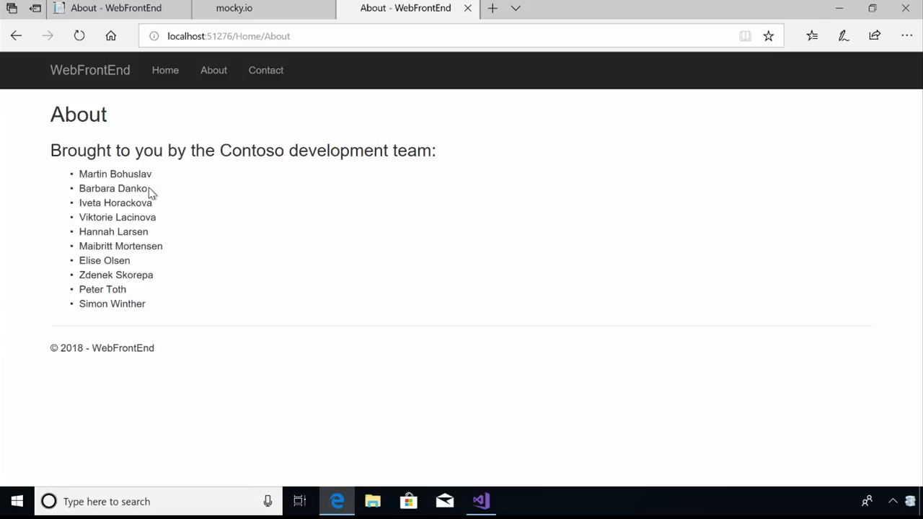
{"action": "mouse_move", "coordinate": [164, 239]}
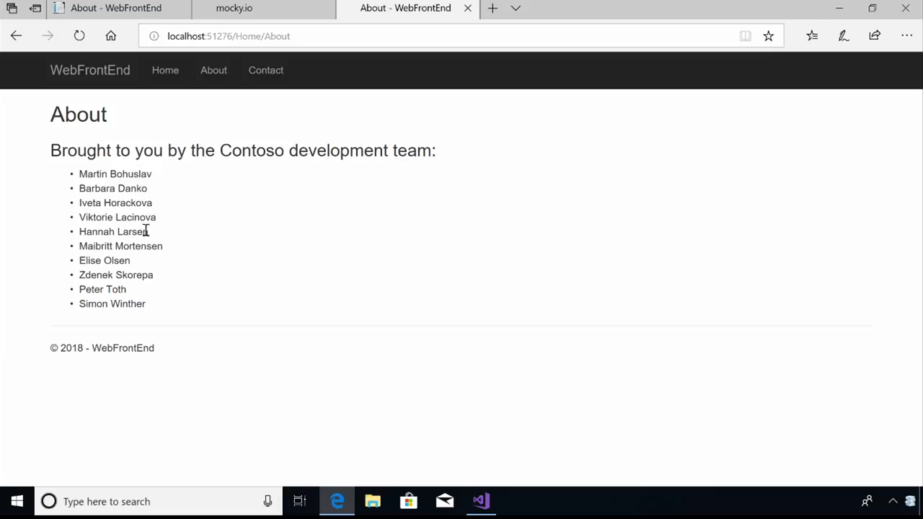
{"action": "mouse_move", "coordinate": [142, 317]}
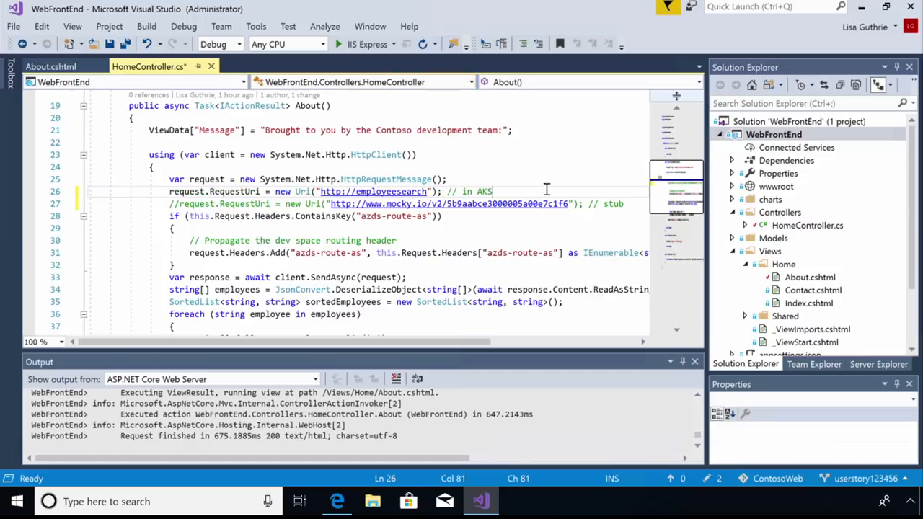
{"action": "mouse_move", "coordinate": [447, 199]}
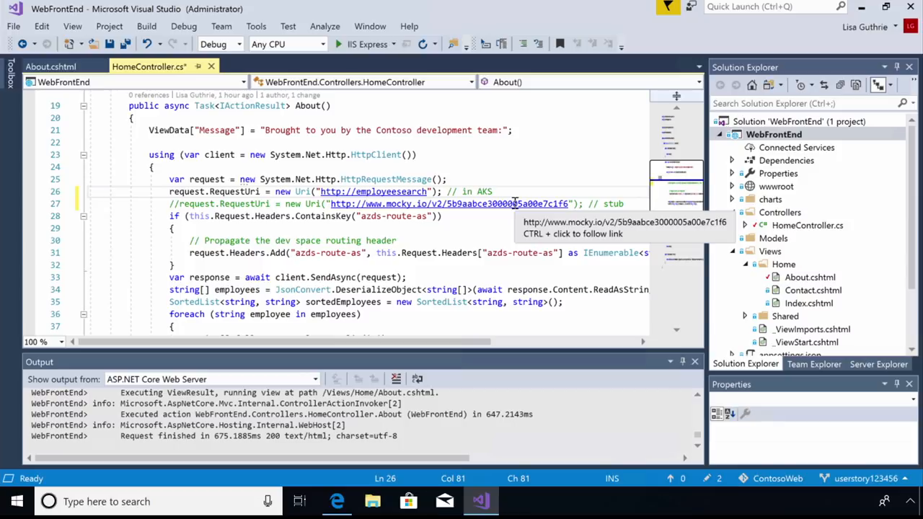
{"action": "mouse_move", "coordinate": [493, 159]}
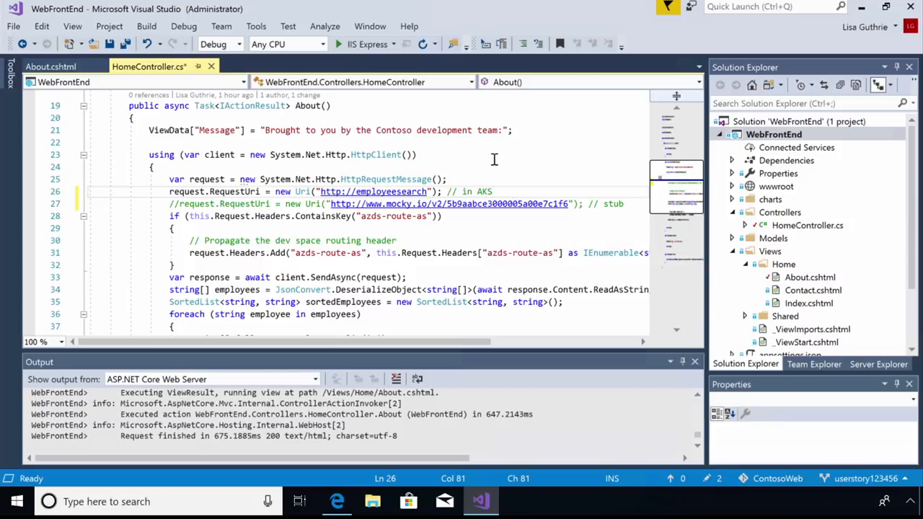
Save HomeController.cs with the About request pointed at the employeesearch service.
{"action": "key", "text": "ctrl+s"}
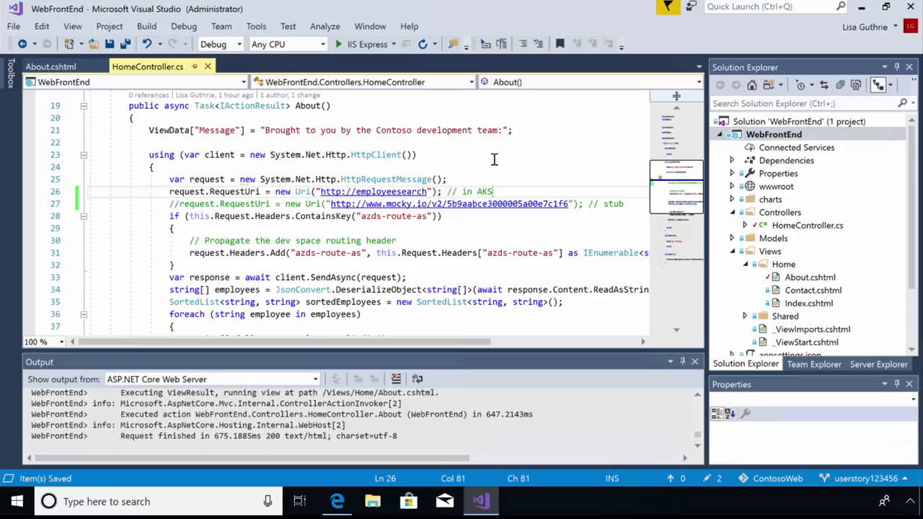
{"action": "mouse_move", "coordinate": [433, 94]}
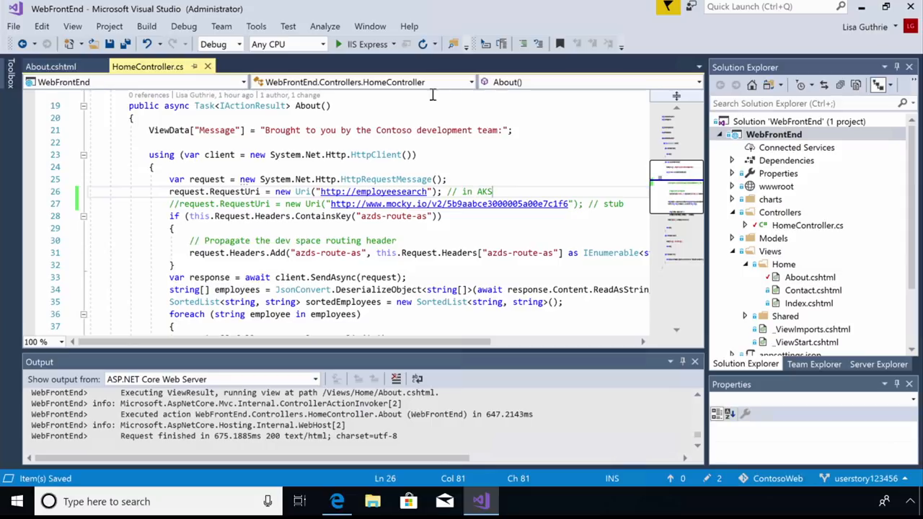
Set WebFrontEnd's launch target to Azure Dev Spaces and bring up its project actions.
{"action": "left_click", "coordinate": [397, 43]}
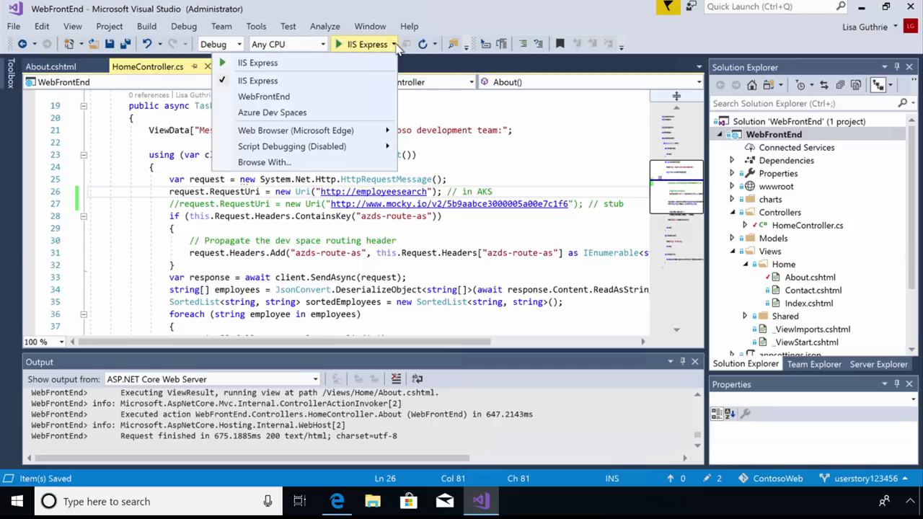
{"action": "left_click", "coordinate": [271, 113]}
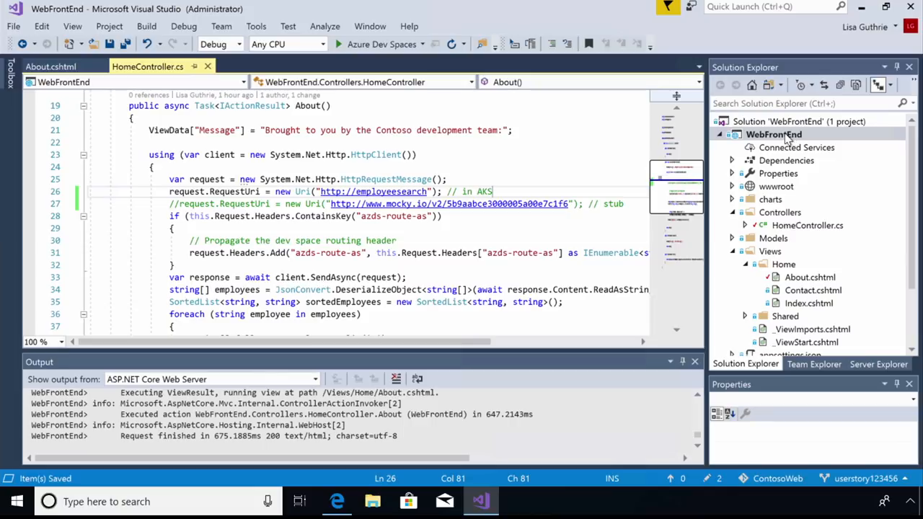
{"action": "right_click", "coordinate": [772, 135]}
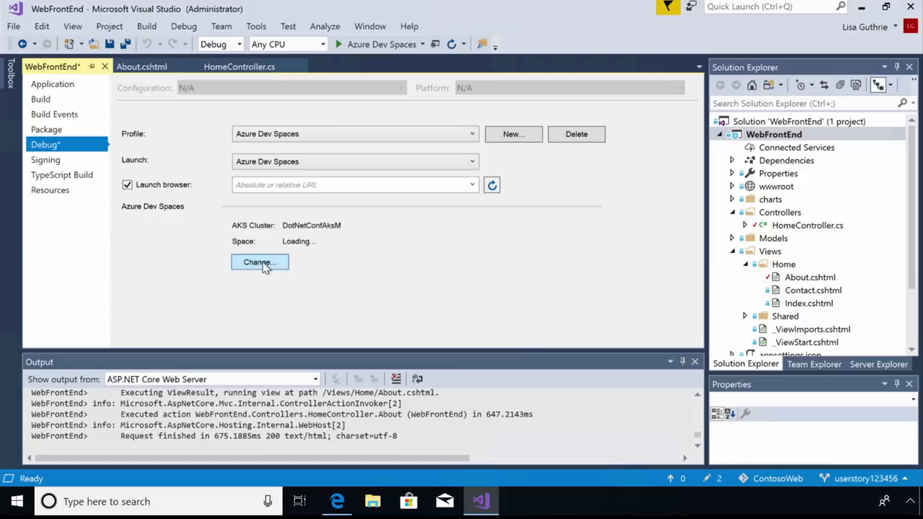
Change the Azure Dev Spaces cluster and space target from the Debug properties.
{"action": "left_click", "coordinate": [260, 263]}
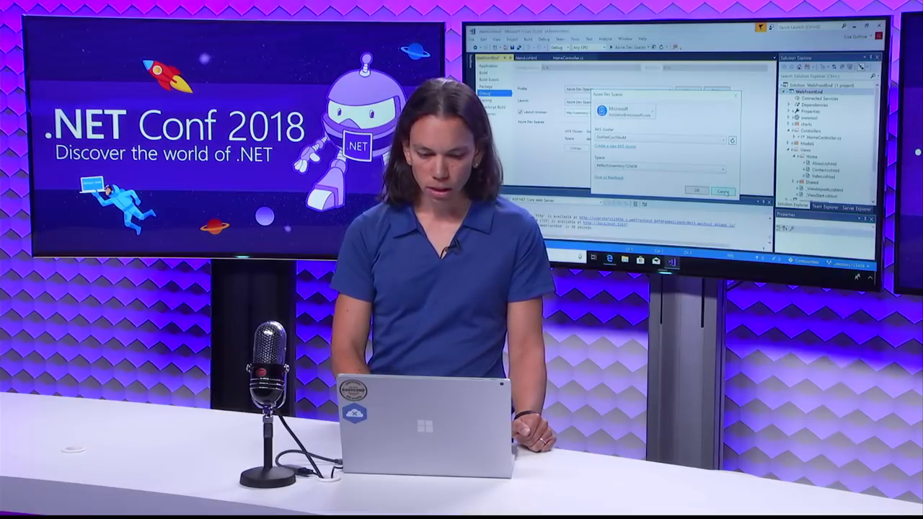
Choose the AKS cluster and space settings in the Azure Dev Spaces dialog.
{"action": "left_click", "coordinate": [695, 191]}
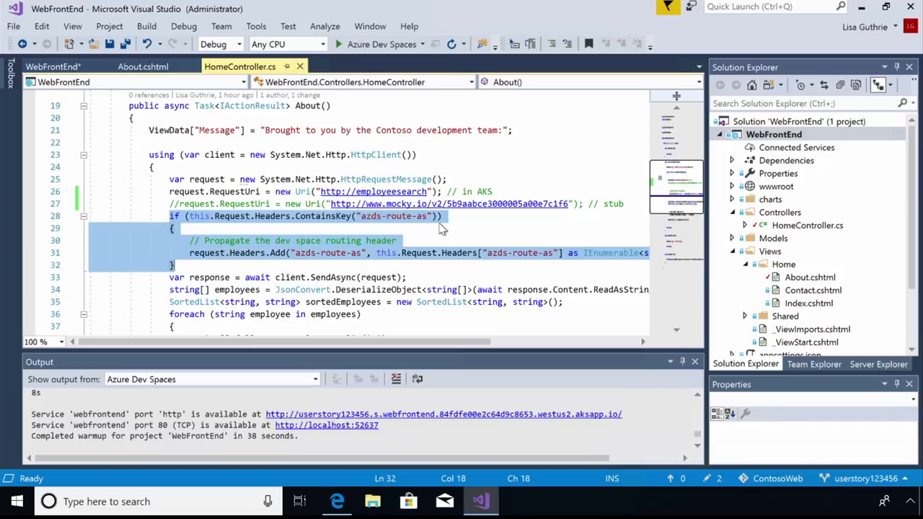
{"action": "mouse_move", "coordinate": [430, 229]}
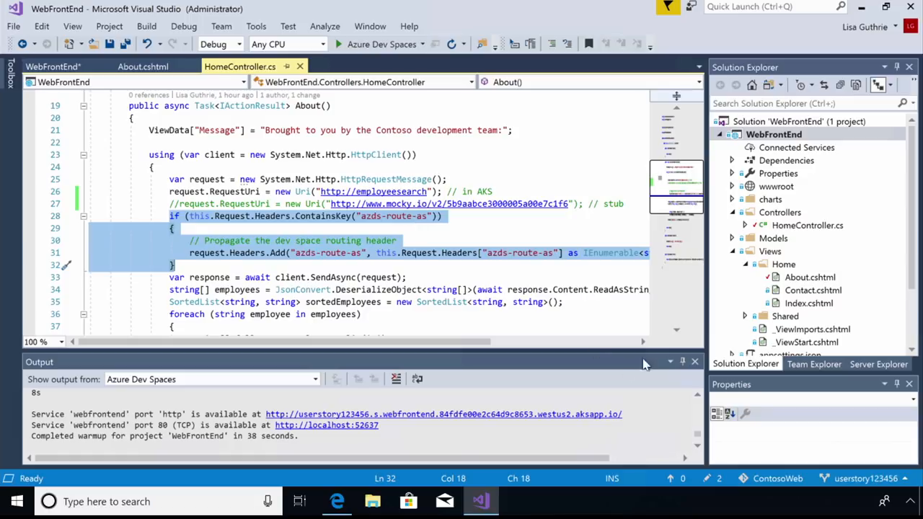
{"action": "mouse_move", "coordinate": [519, 294]}
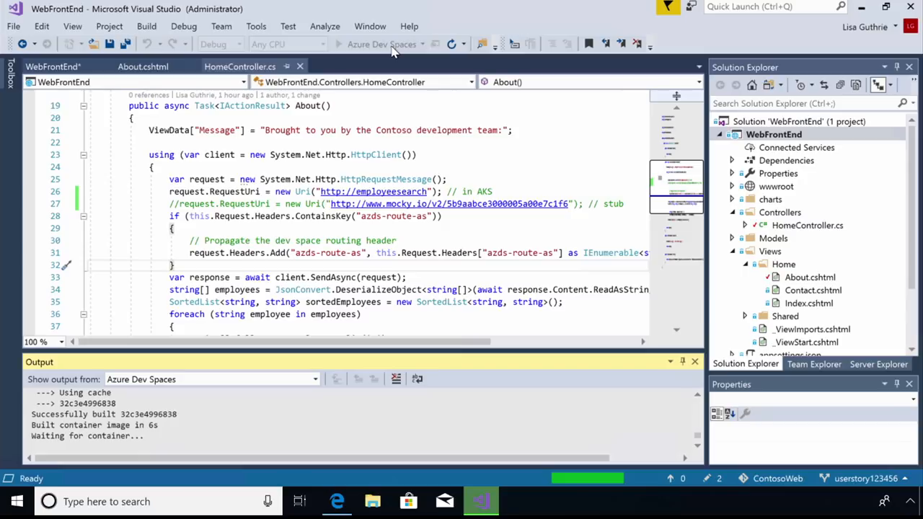
{"action": "mouse_move", "coordinate": [320, 253]}
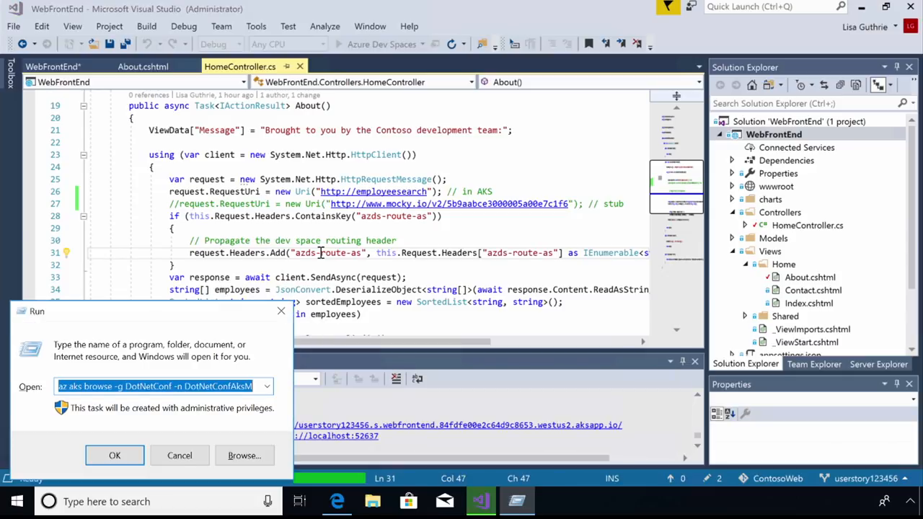
Run the az aks browse command to bring up the cluster's Kubernetes dashboard.
{"action": "left_click", "coordinate": [115, 456]}
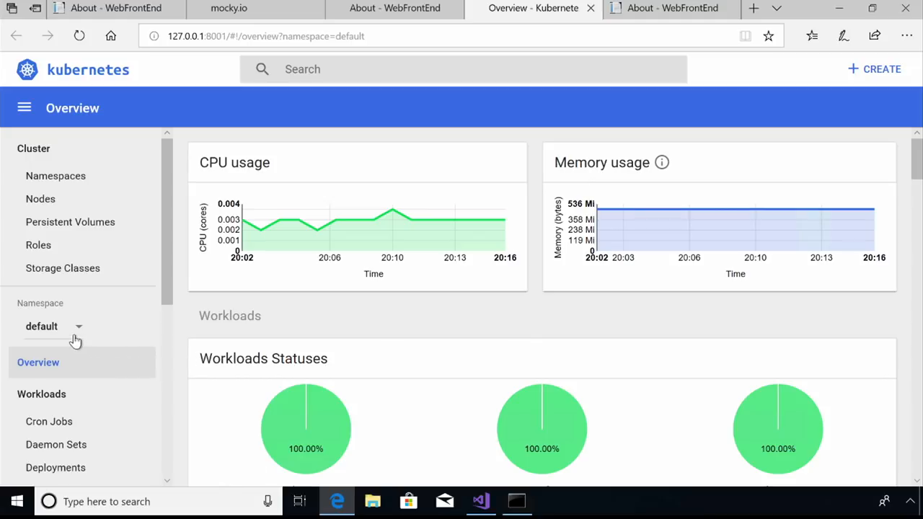
{"action": "mouse_move", "coordinate": [49, 339]}
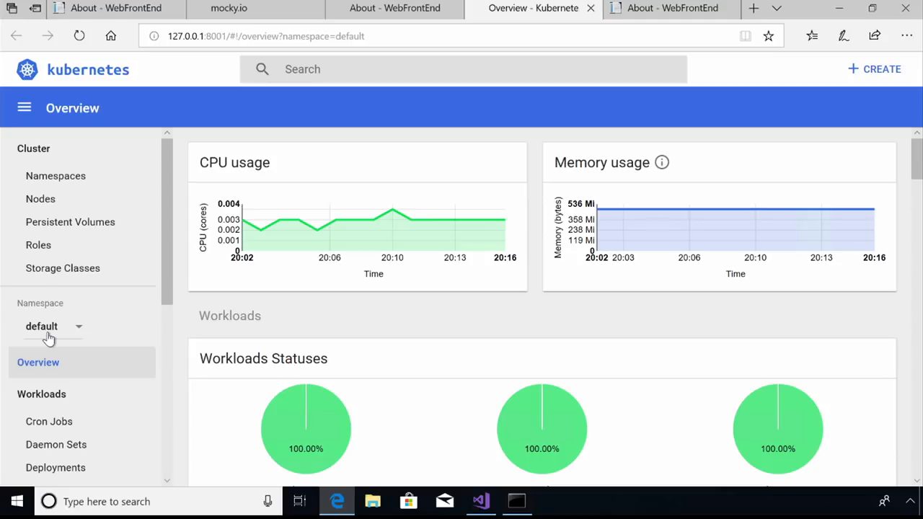
{"action": "mouse_move", "coordinate": [51, 340]}
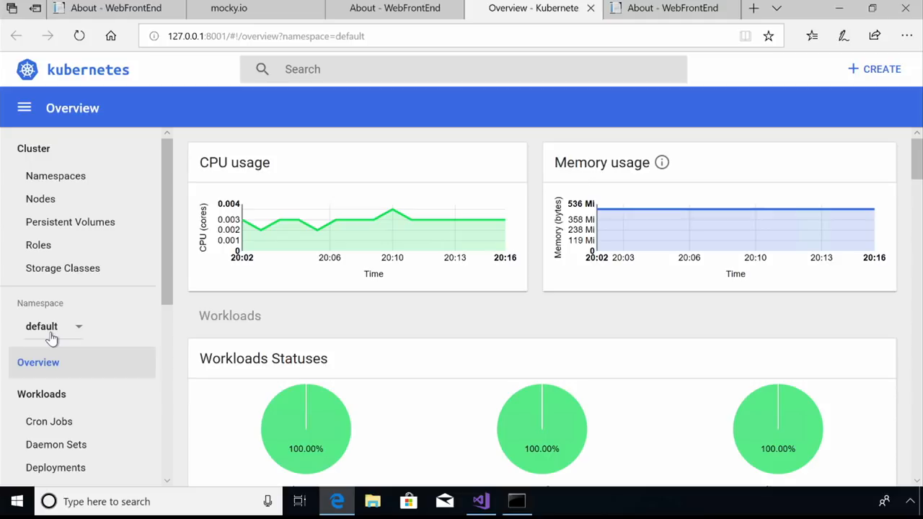
{"action": "mouse_move", "coordinate": [406, 303]}
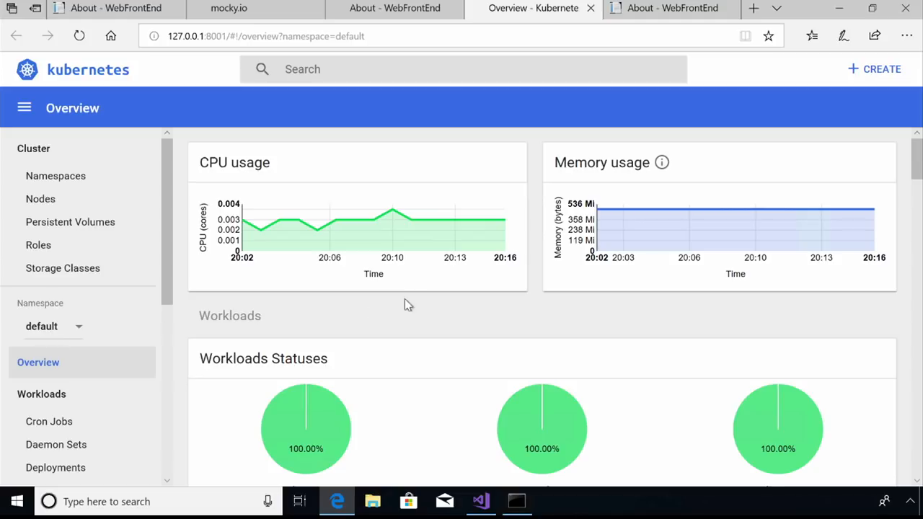
{"action": "scroll", "scroll_direction": "down", "scroll_amount": 3}
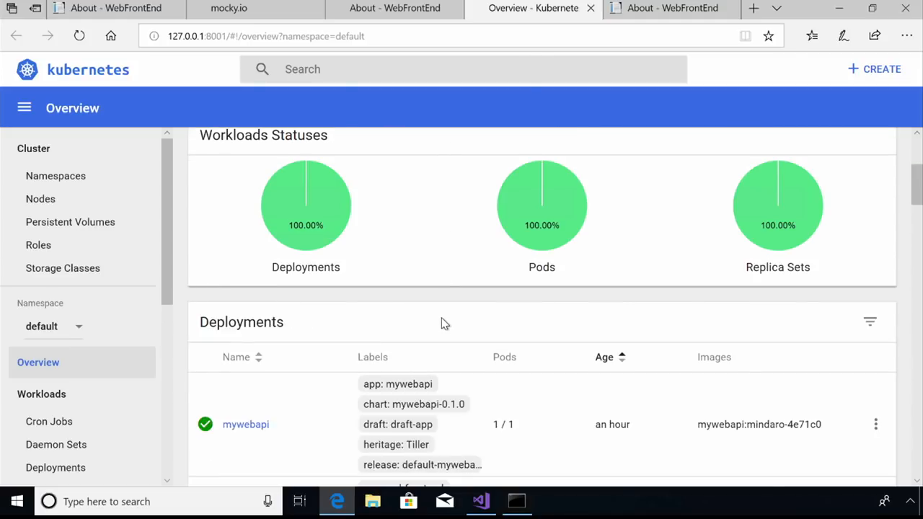
{"action": "scroll", "scroll_direction": "down", "scroll_amount": 3}
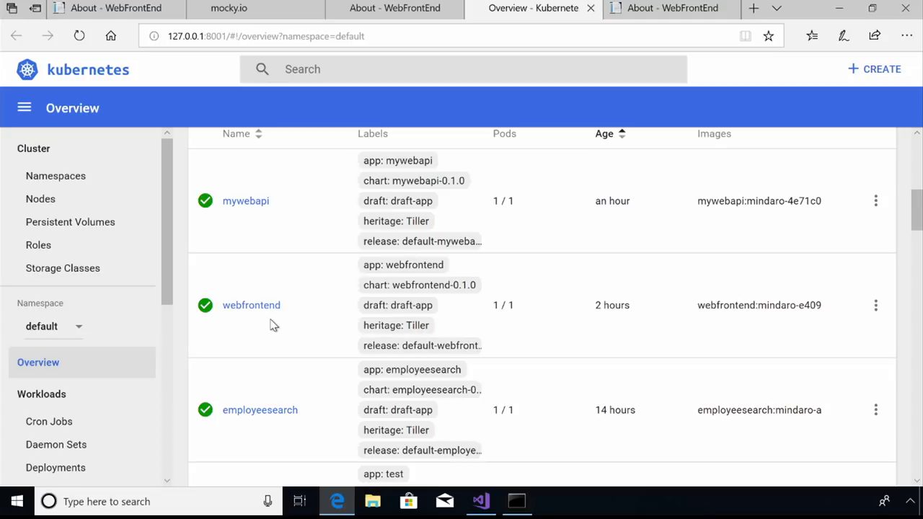
{"action": "scroll", "scroll_direction": "down", "scroll_amount": 3}
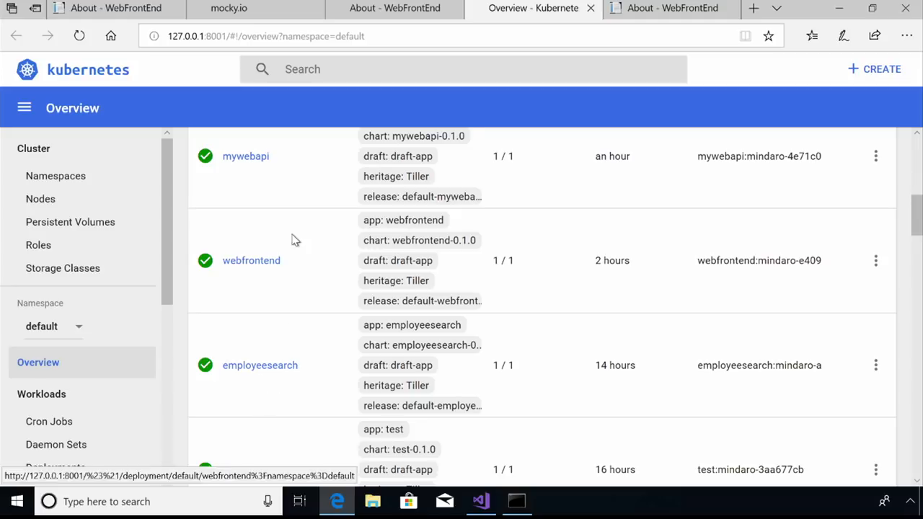
{"action": "scroll", "scroll_direction": "down", "scroll_amount": 3}
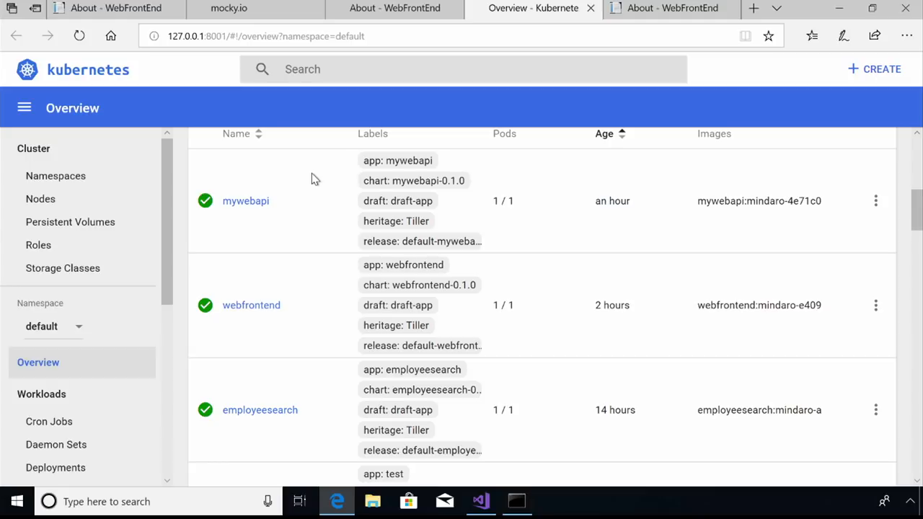
{"action": "mouse_move", "coordinate": [81, 326]}
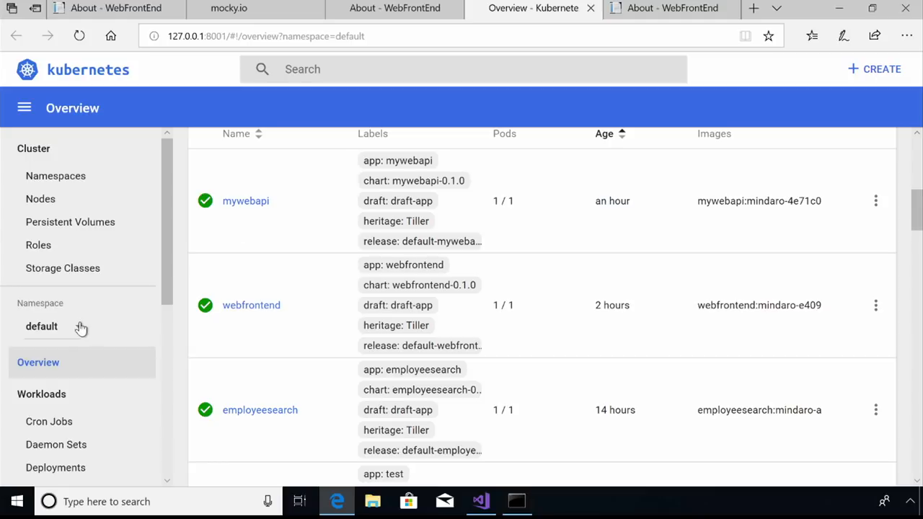
Switch the dashboard to the userstory123456 namespace and view its webfrontend and employeesearch deployments.
{"action": "left_click", "coordinate": [40, 326]}
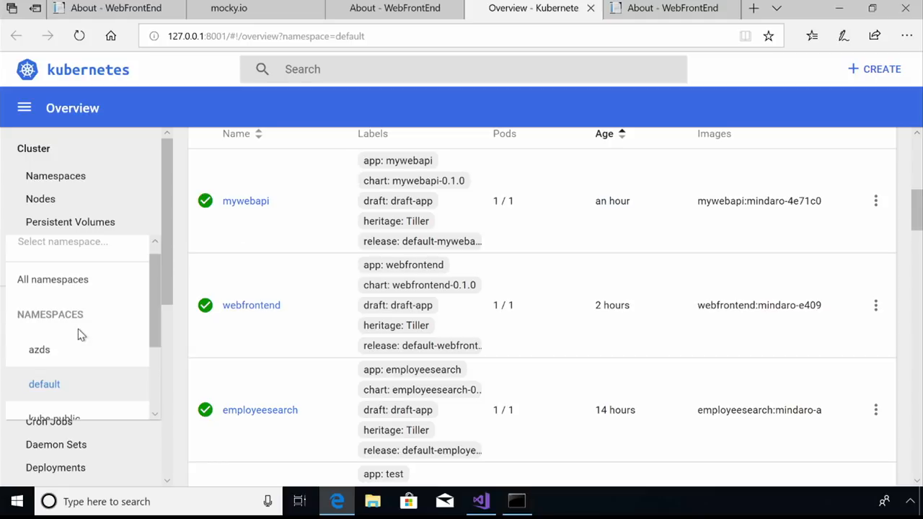
{"action": "scroll", "scroll_direction": "down", "scroll_amount": 3}
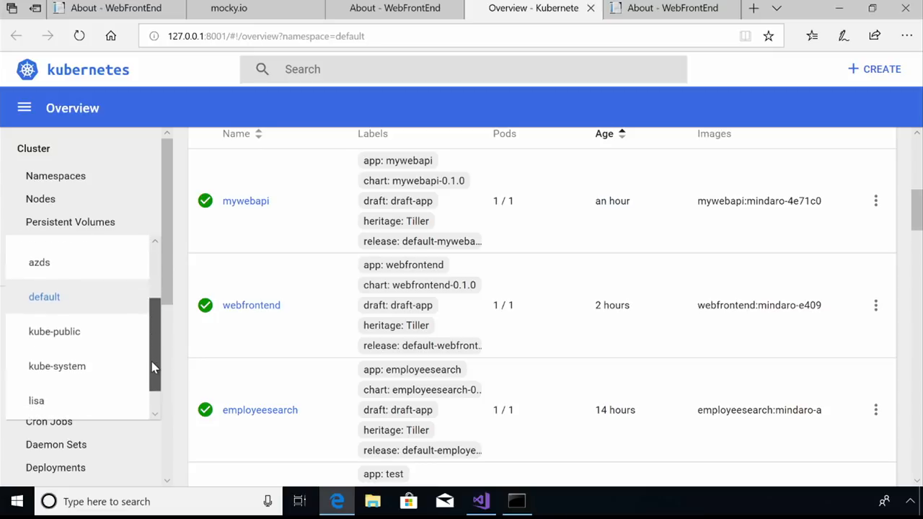
{"action": "scroll", "scroll_direction": "down", "scroll_amount": 3}
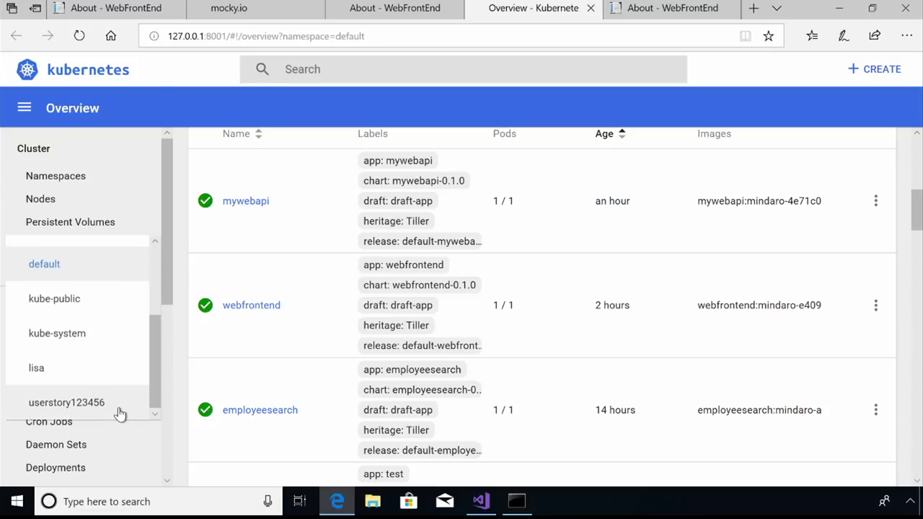
{"action": "left_click", "coordinate": [66, 403]}
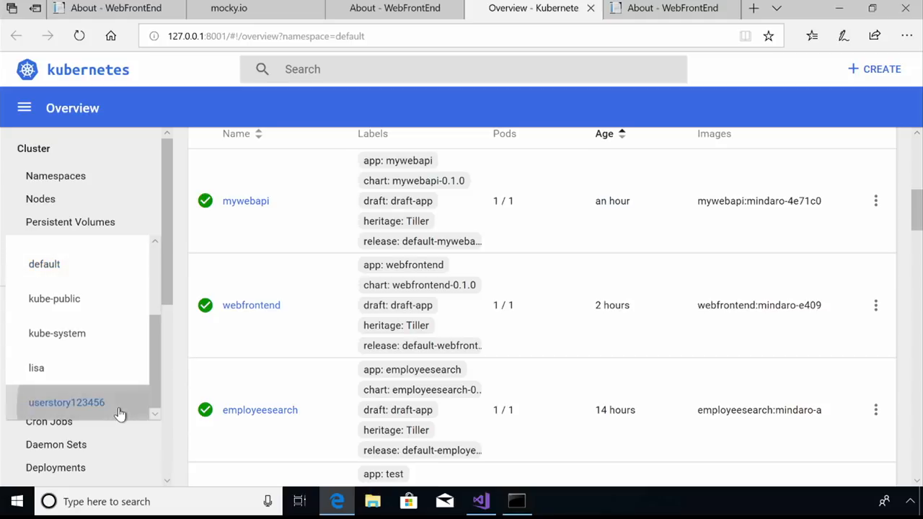
{"action": "left_click", "coordinate": [66, 402]}
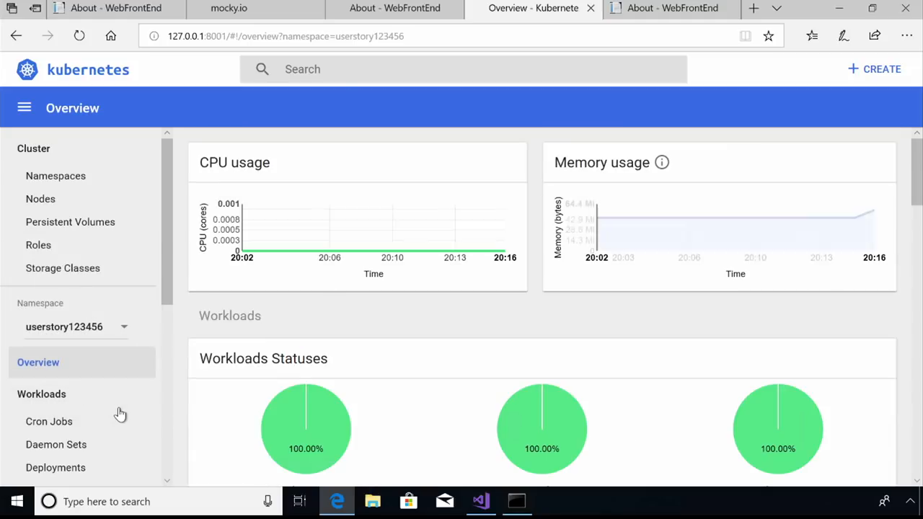
{"action": "scroll", "scroll_direction": "down", "scroll_amount": 3}
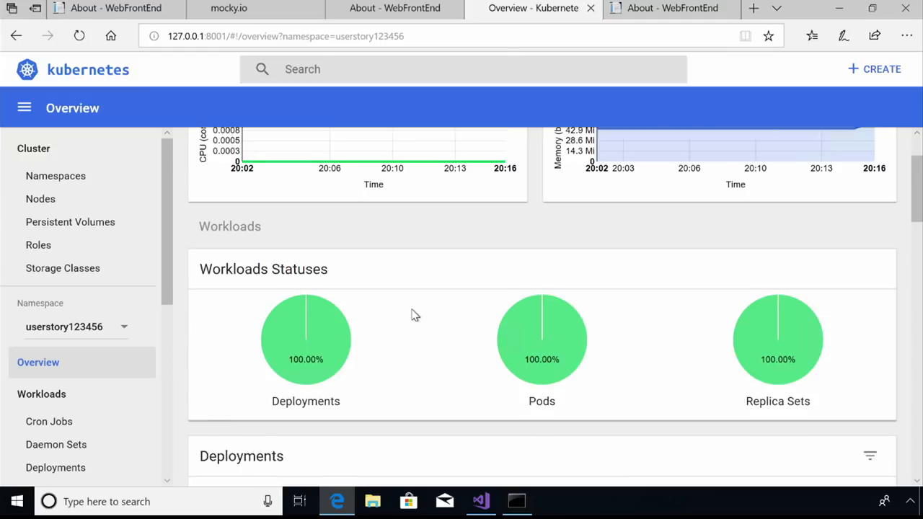
{"action": "scroll", "scroll_direction": "down", "scroll_amount": 3}
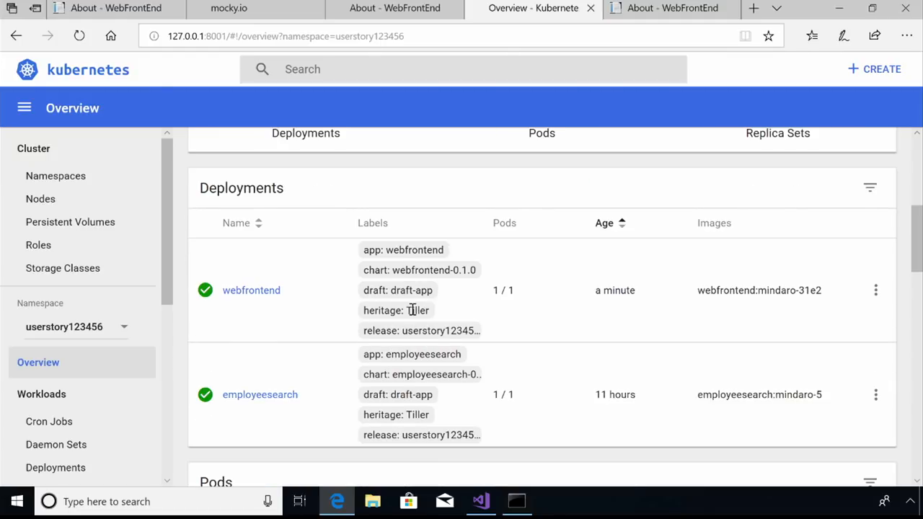
{"action": "mouse_move", "coordinate": [624, 290]}
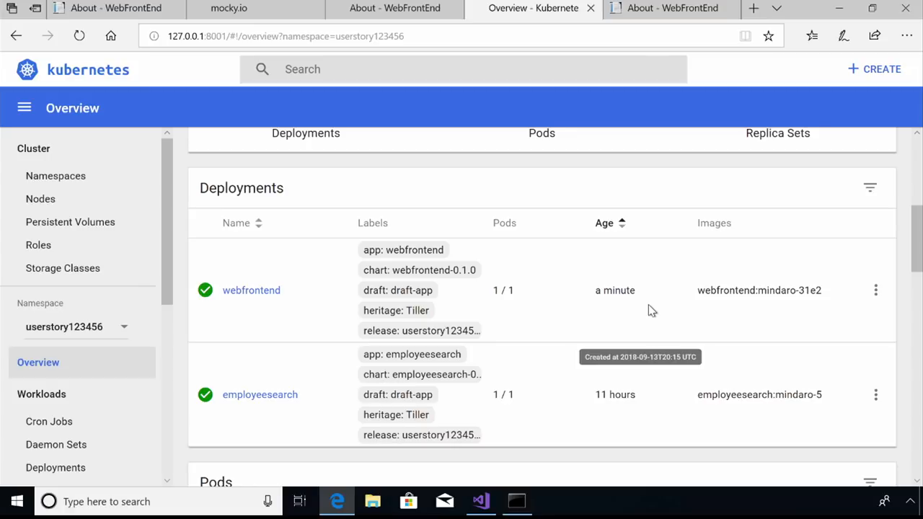
{"action": "mouse_move", "coordinate": [341, 421]}
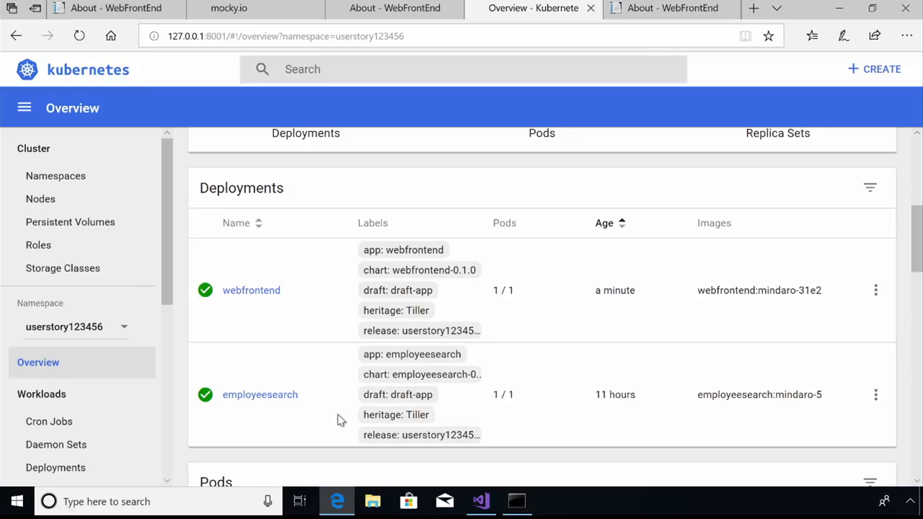
{"action": "mouse_move", "coordinate": [304, 429]}
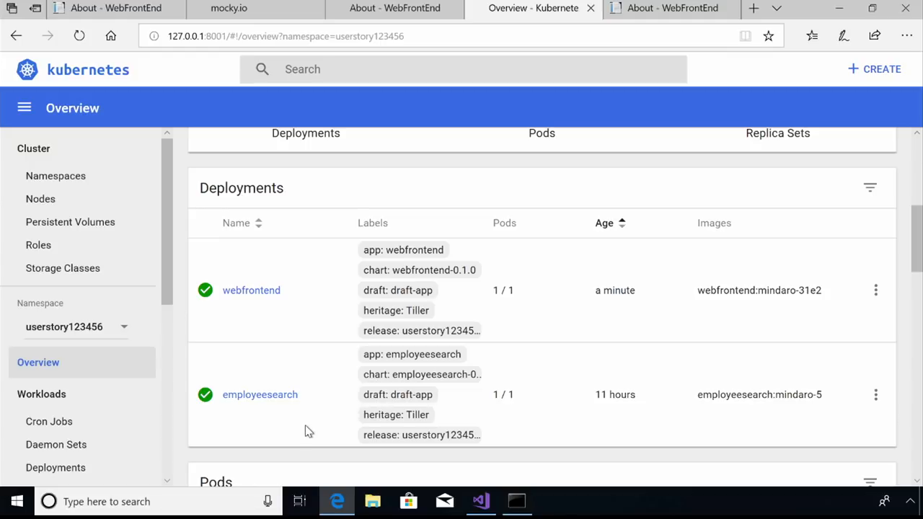